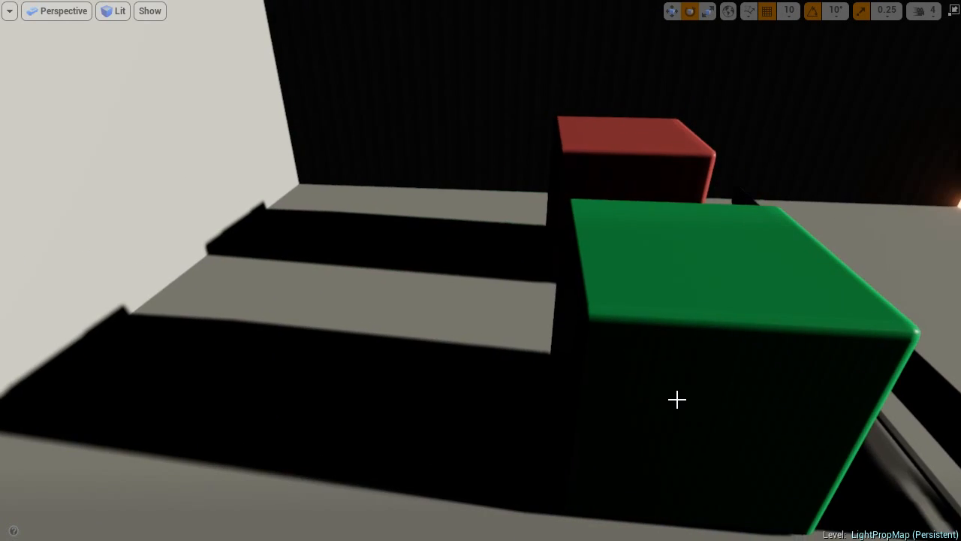
Step: Try the Light Propagation Volume visualization, then open 4.7/Engine/Config/ConsoleVariables.ini in Notepad
{"action": "left_click", "coordinate": [149, 11]}
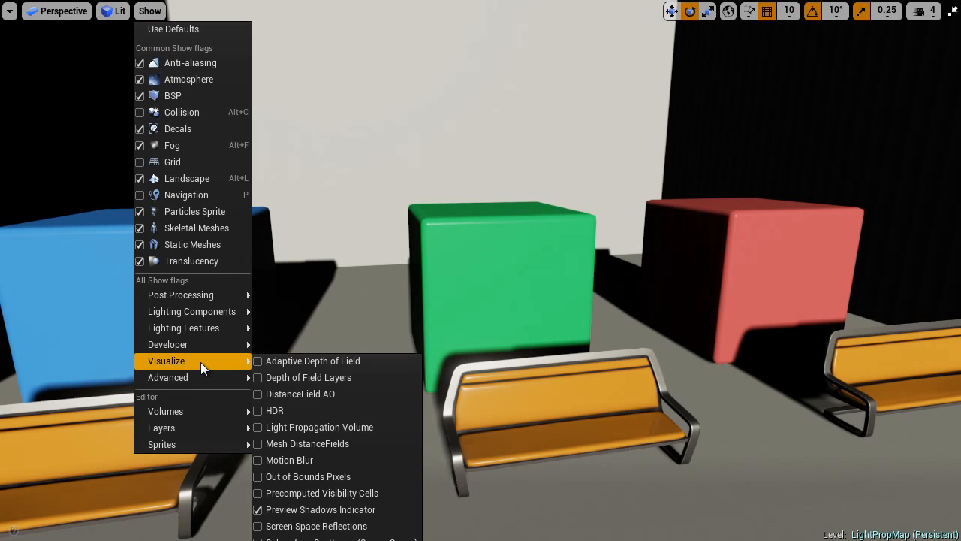
{"action": "mouse_move", "coordinate": [319, 427]}
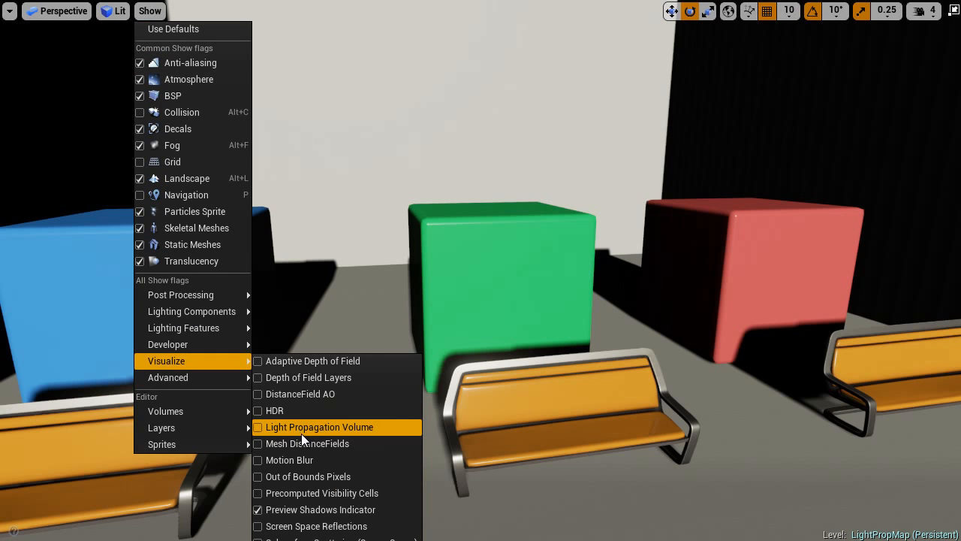
{"action": "left_click", "coordinate": [319, 427]}
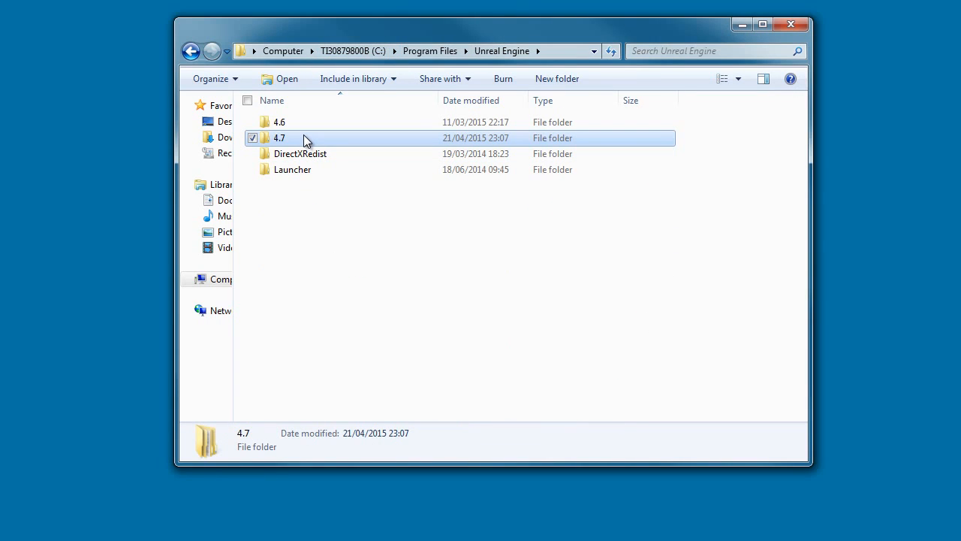
{"action": "double_click", "coordinate": [279, 137]}
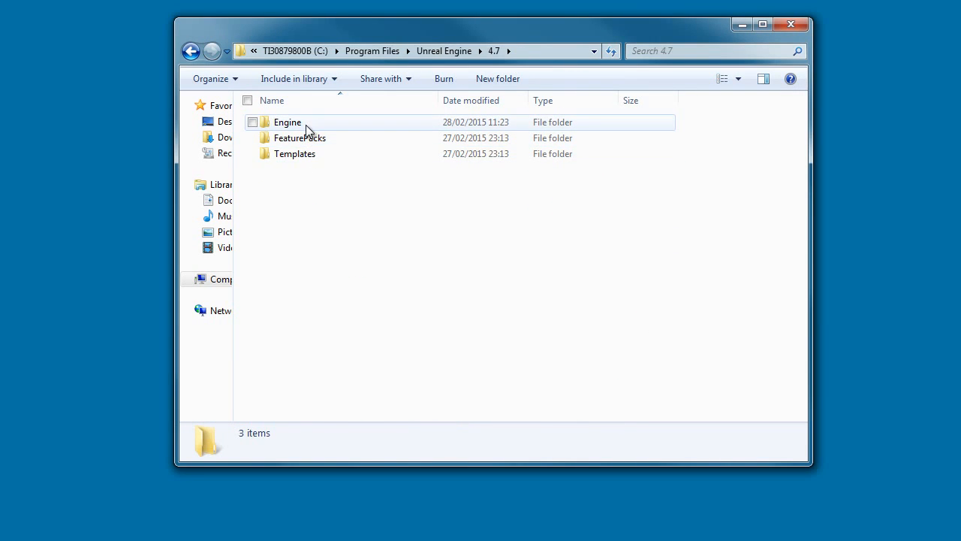
{"action": "double_click", "coordinate": [287, 121]}
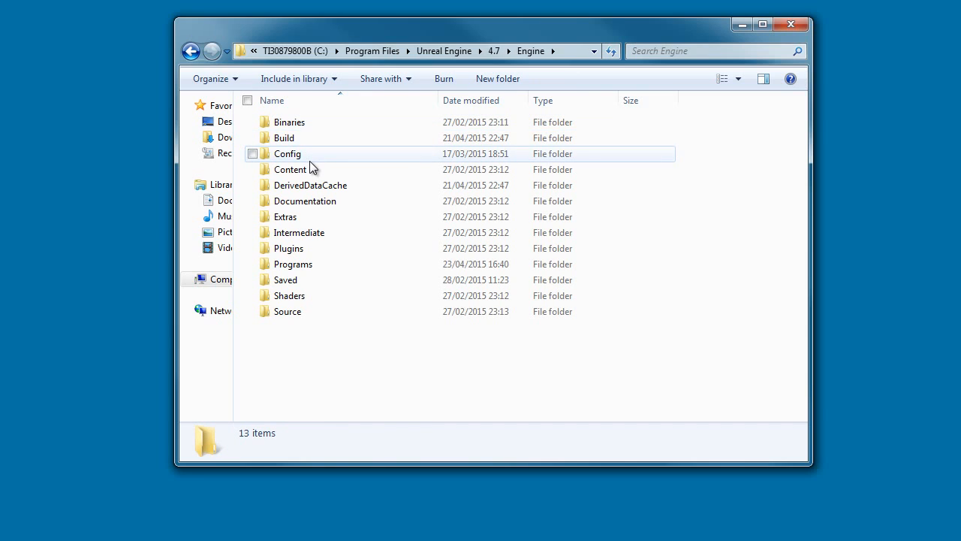
{"action": "double_click", "coordinate": [287, 153]}
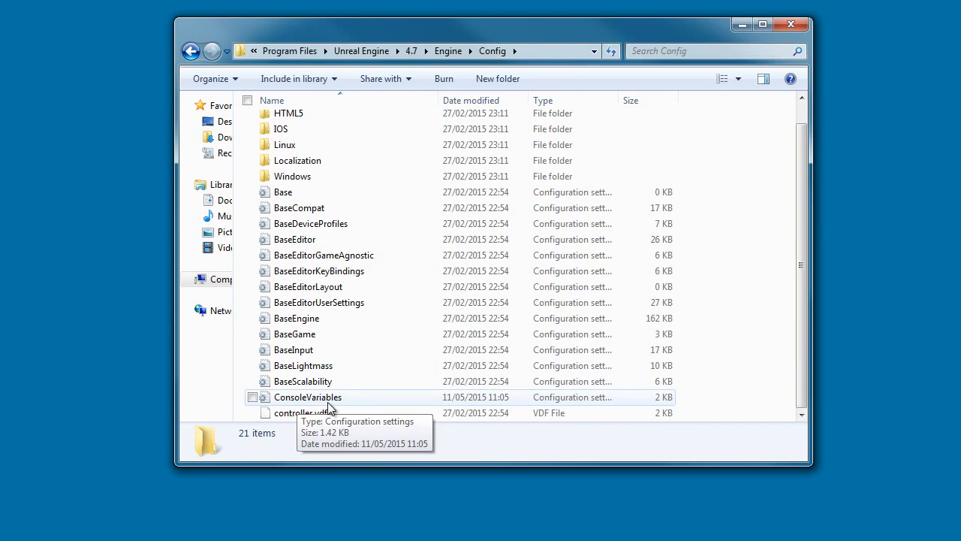
{"action": "double_click", "coordinate": [308, 397]}
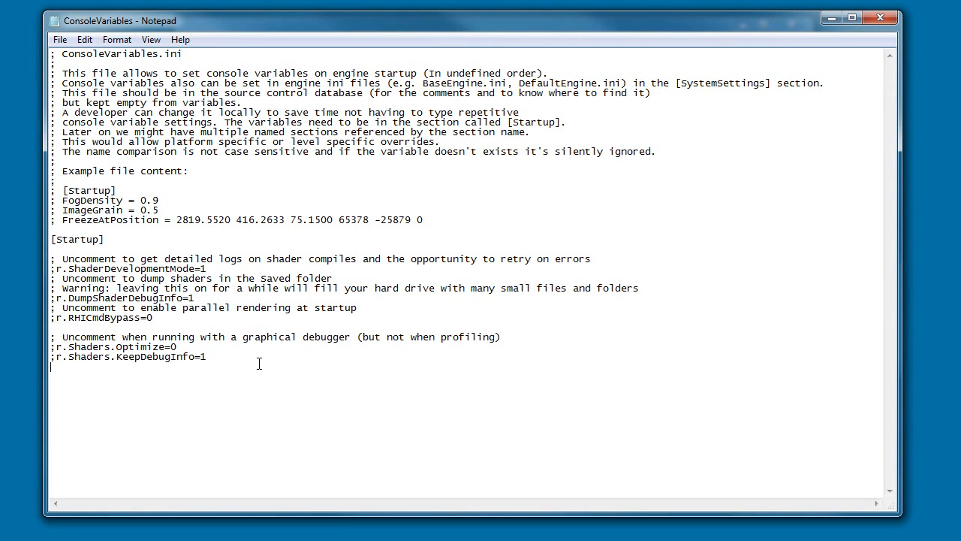
{"action": "mouse_move", "coordinate": [251, 390]}
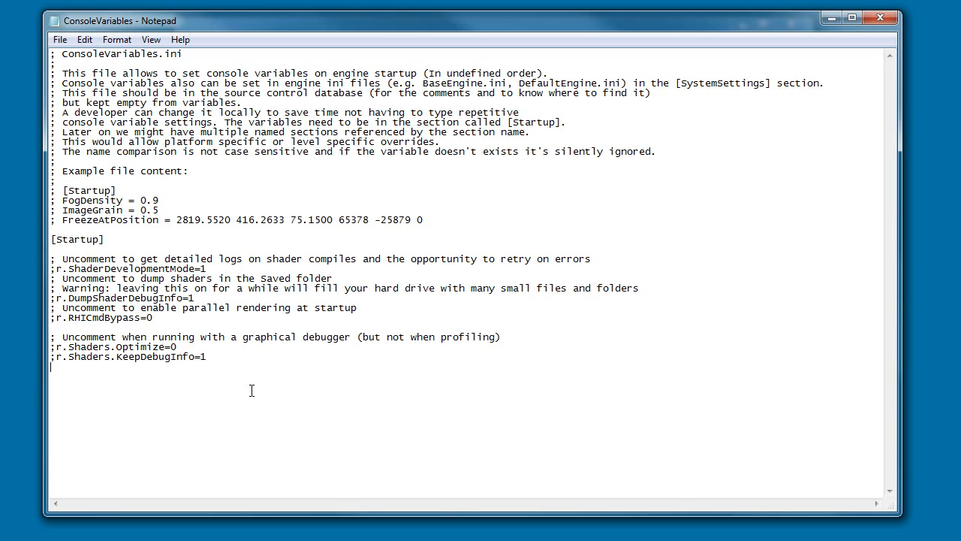
Step: Type r.lightpropagationvolume=1 on a new line at the end of ConsoleVariables.ini
{"action": "type", "text": "r"}
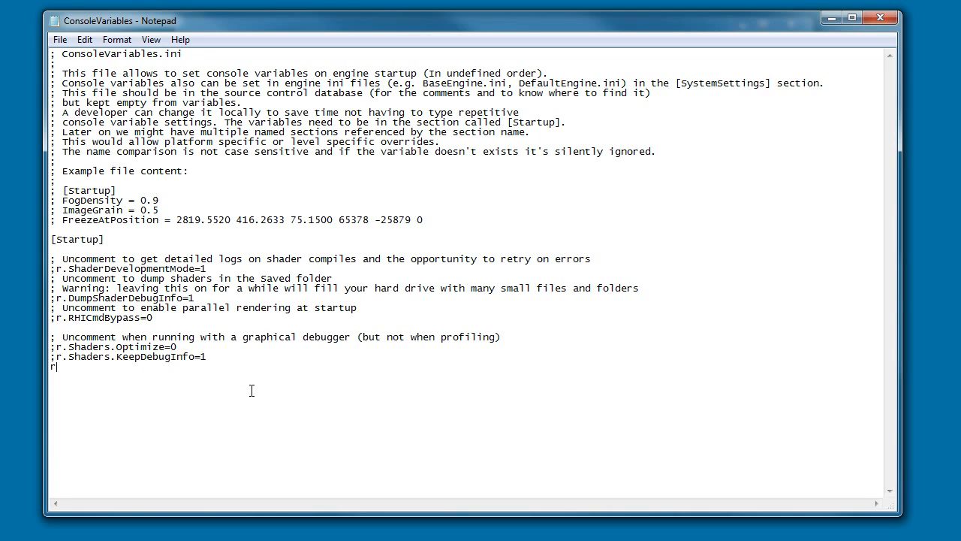
{"action": "type", "text": ".lightprop"}
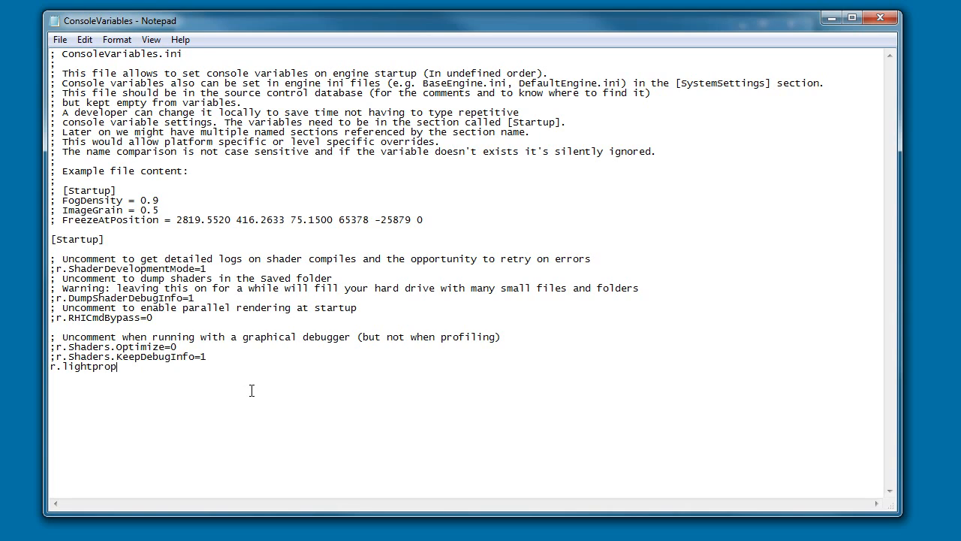
{"action": "type", "text": "agation"}
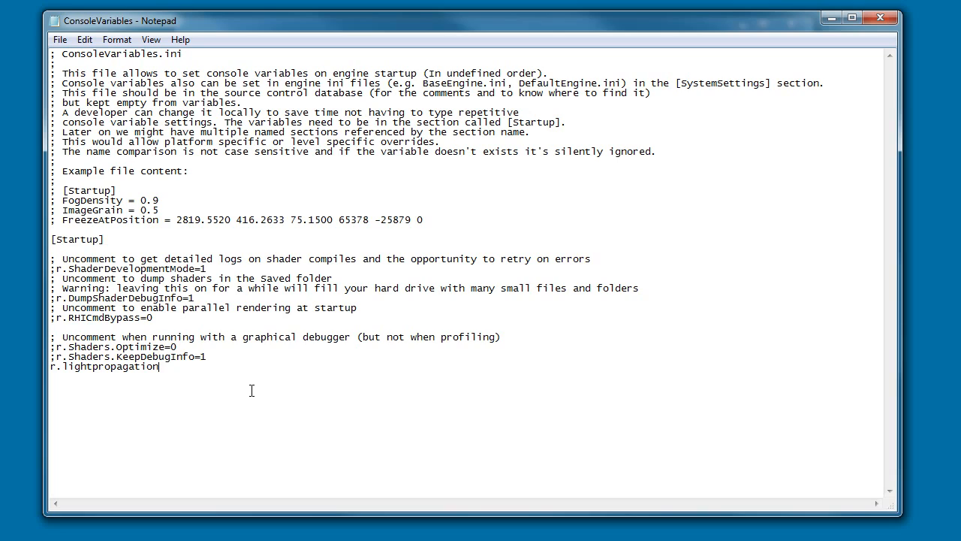
{"action": "type", "text": "volume="}
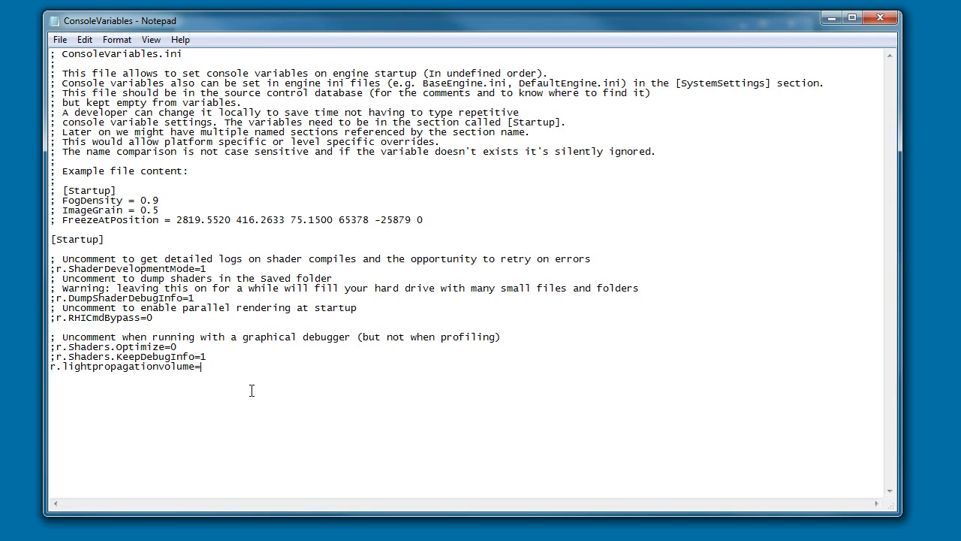
{"action": "type", "text": "1"}
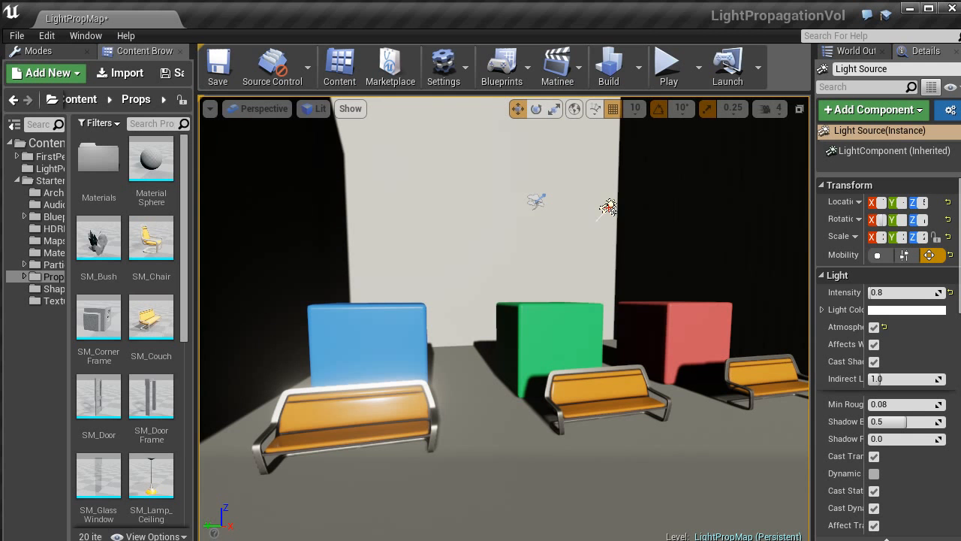
{"action": "mouse_move", "coordinate": [689, 353]}
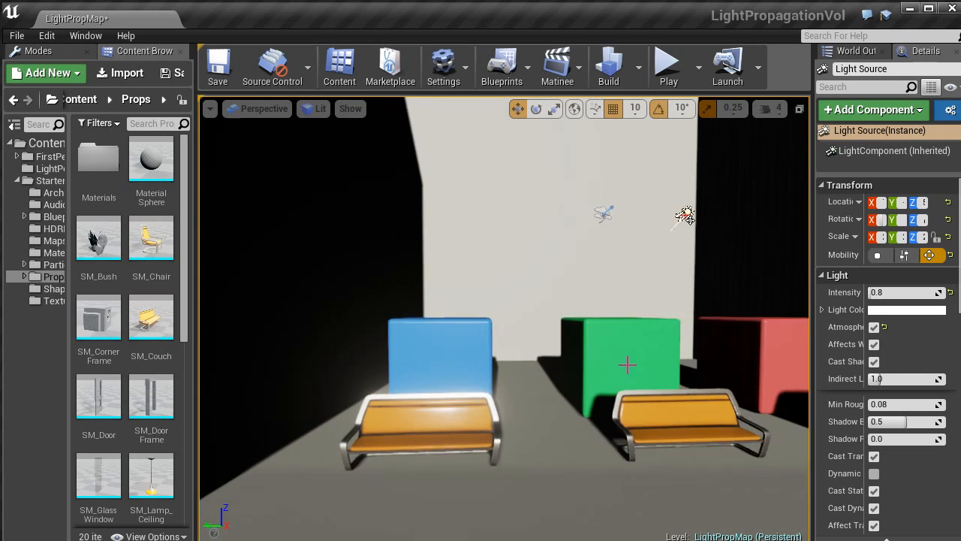
{"action": "left_click", "coordinate": [349, 108]}
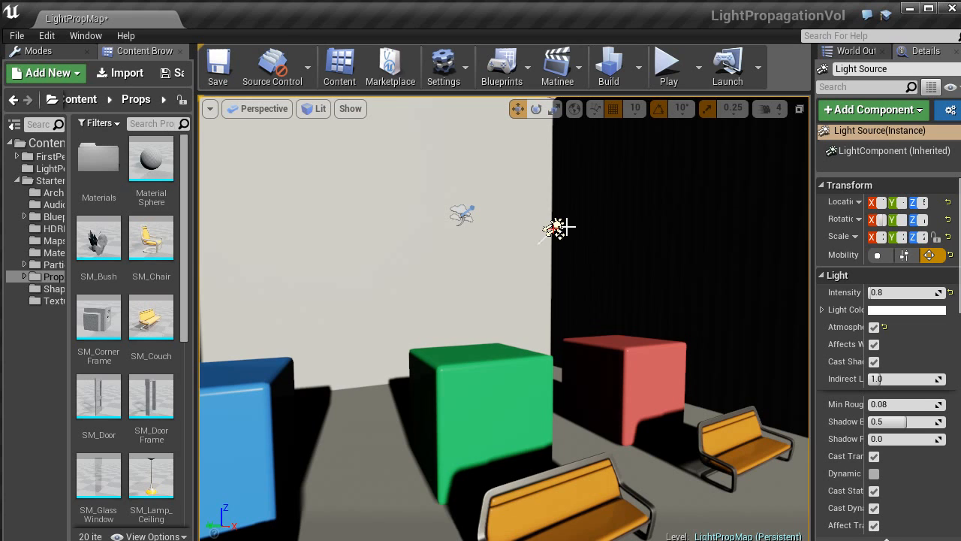
{"action": "mouse_move", "coordinate": [815, 267]}
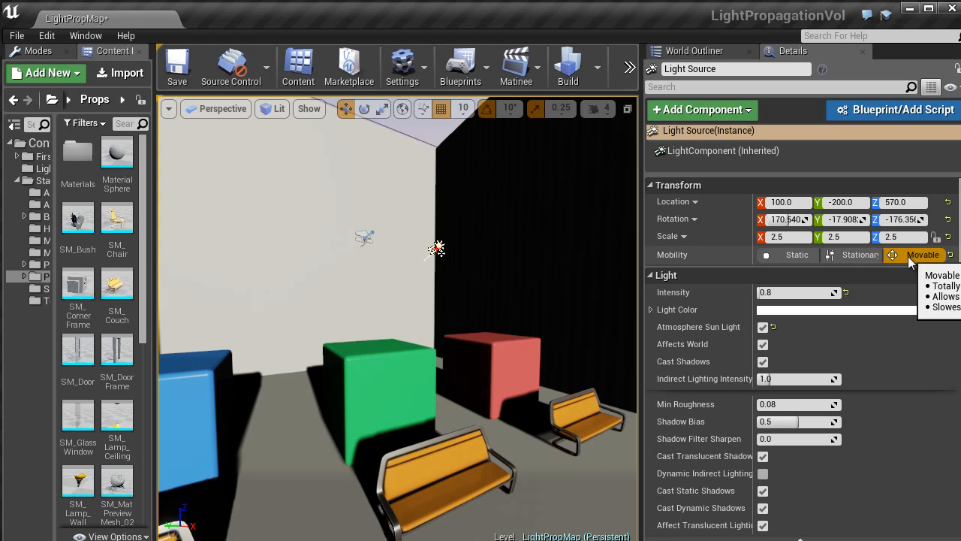
{"action": "mouse_move", "coordinate": [841, 332]}
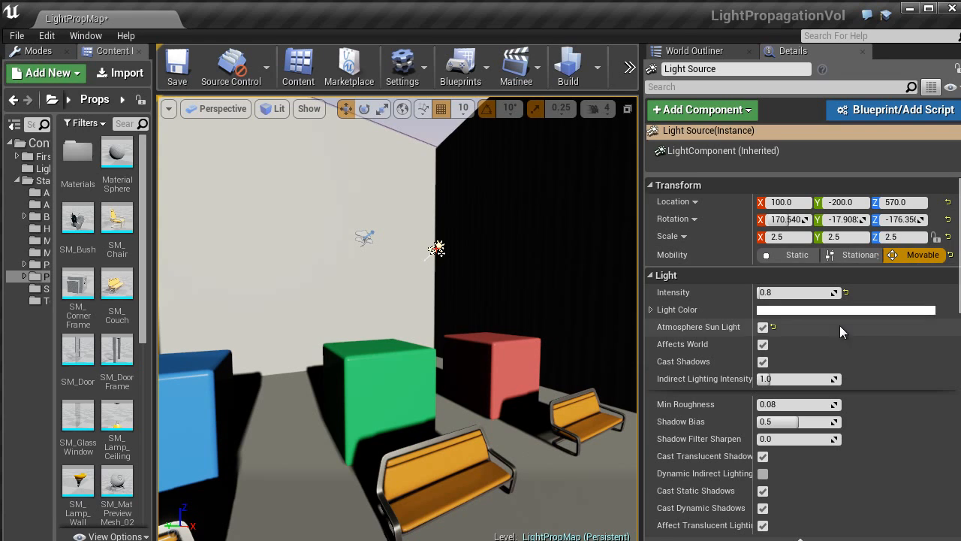
Step: Tick Dynamic Indirect Lighting in the Light Source's Details panel
{"action": "scroll", "scroll_direction": "down", "scroll_amount": 3}
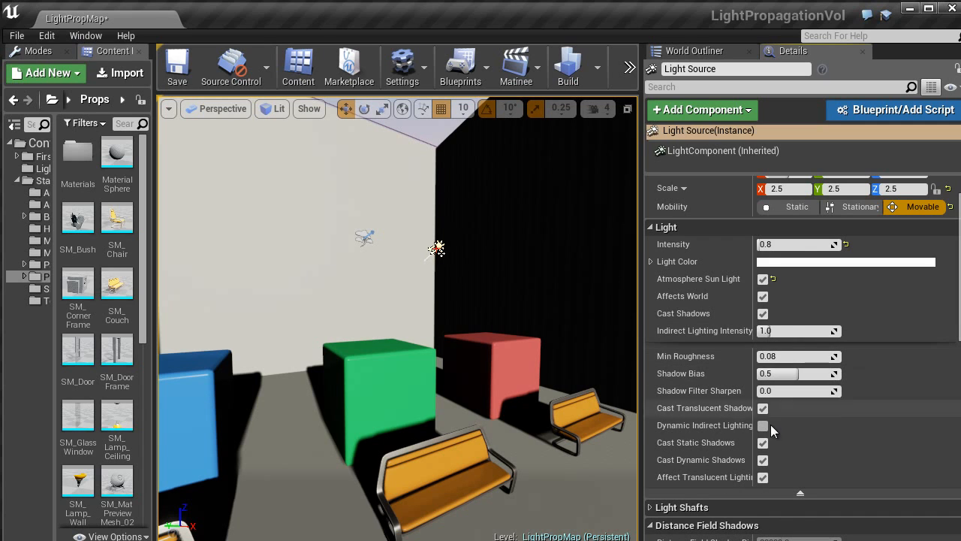
{"action": "mouse_move", "coordinate": [724, 431]}
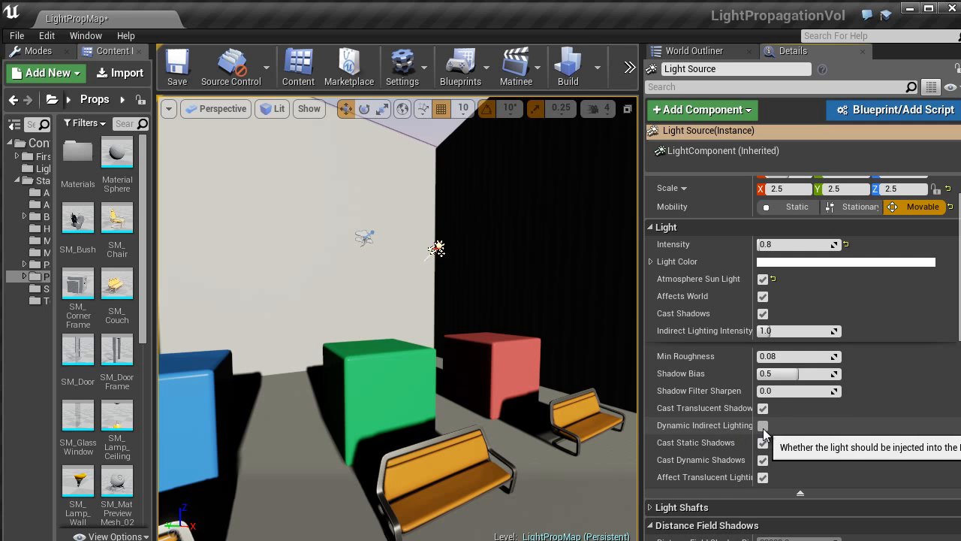
{"action": "left_click", "coordinate": [763, 425]}
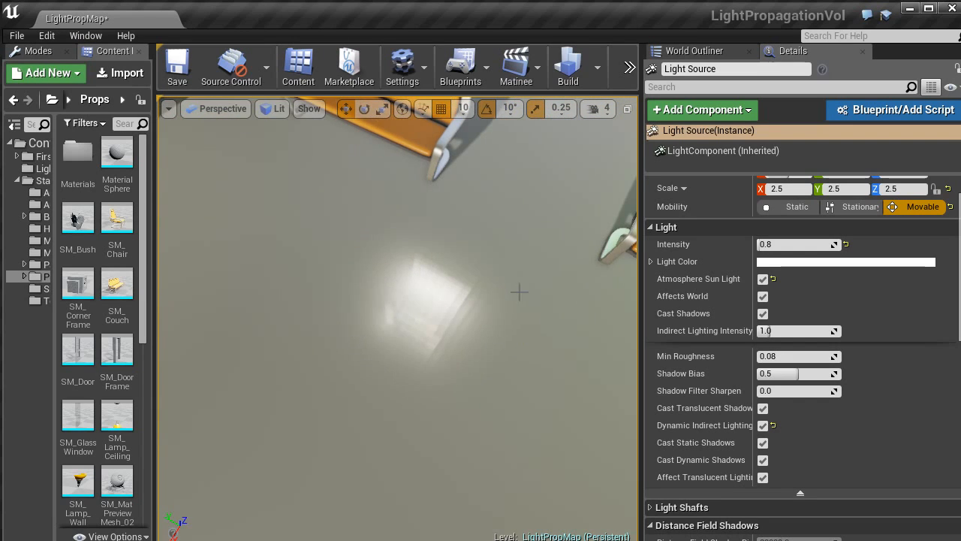
{"action": "left_click", "coordinate": [308, 109]}
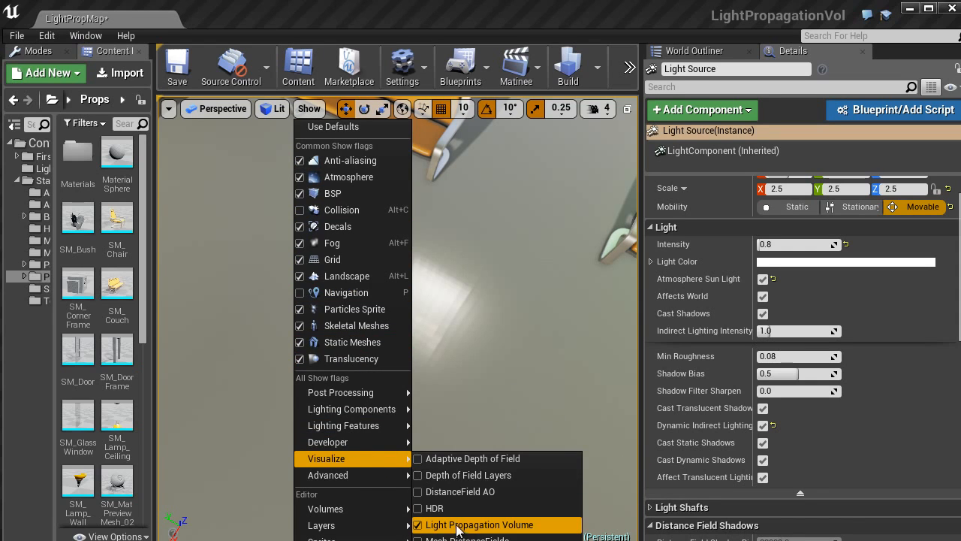
Step: Uncheck Light Propagation Volume under the viewport's Show > Visualize menu
{"action": "left_click", "coordinate": [478, 524]}
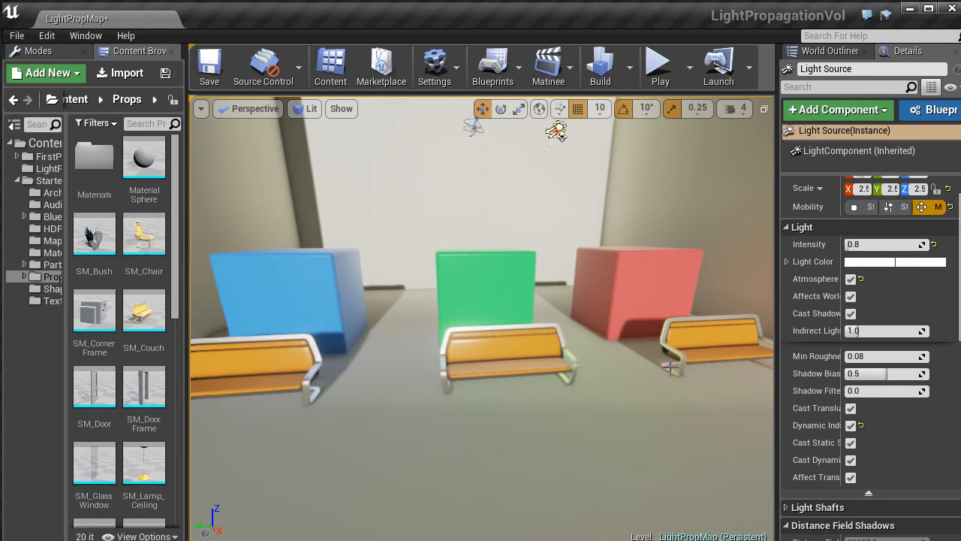
{"action": "mouse_move", "coordinate": [886, 330]}
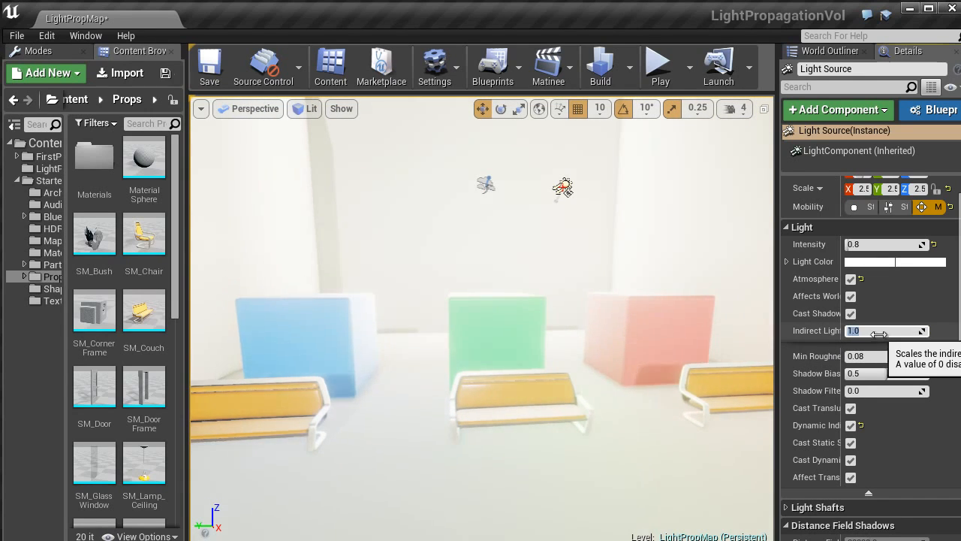
Step: Scroll the Light Source Details panel down to the Cascaded Shadow Maps section
{"action": "scroll", "scroll_direction": "down", "scroll_amount": 3}
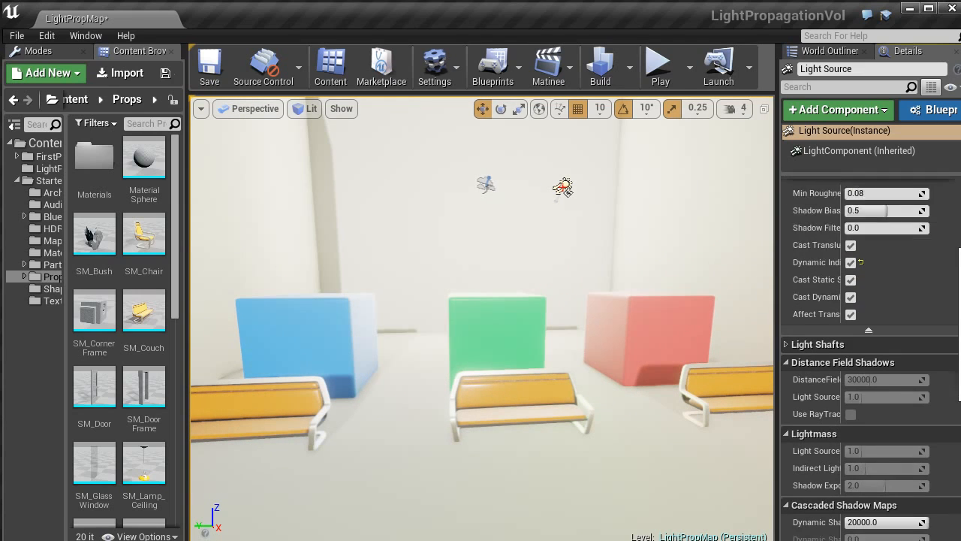
{"action": "scroll", "scroll_direction": "down", "scroll_amount": 3}
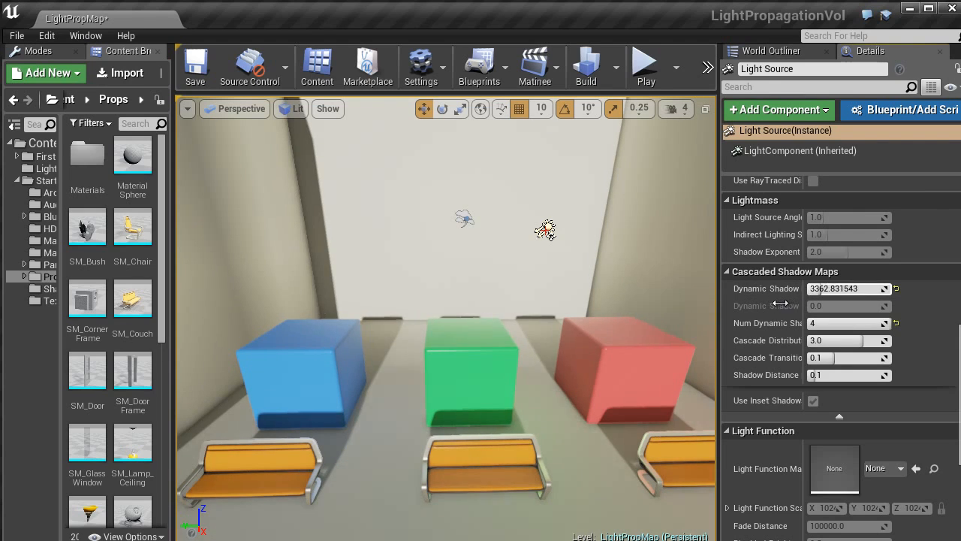
Step: Adjust Dynamic Shadow Distance, set 4 shadow cascades, and raise the distribution and transition values
{"action": "left_click_drag", "start_coordinate": [864, 288], "coordinate": [826, 288]}
{"action": "type", "text": "0"}
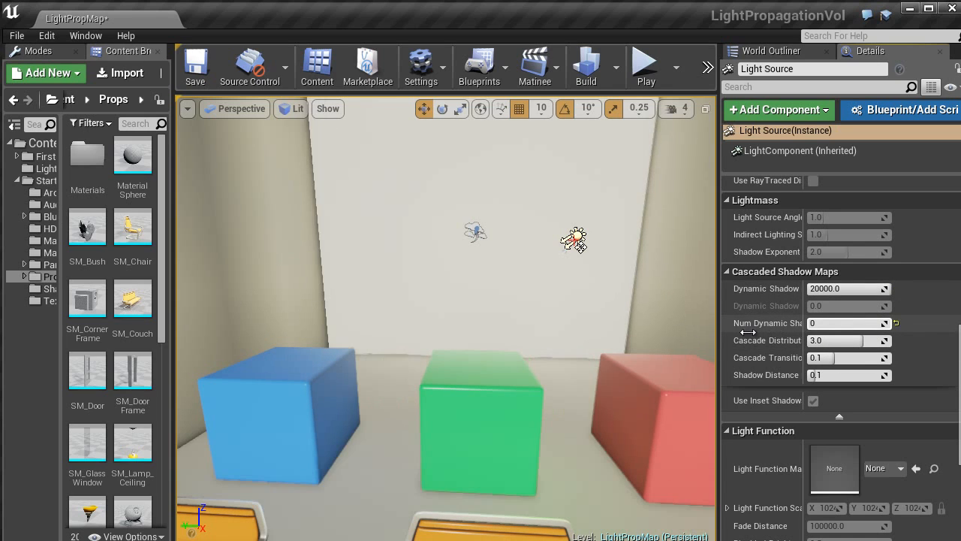
{"action": "left_click", "coordinate": [878, 322]}
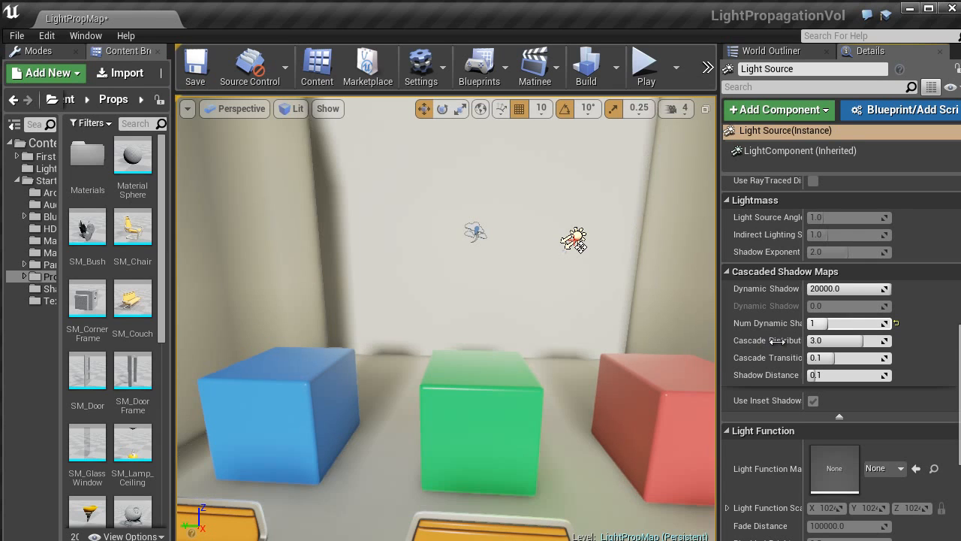
{"action": "left_click", "coordinate": [886, 323]}
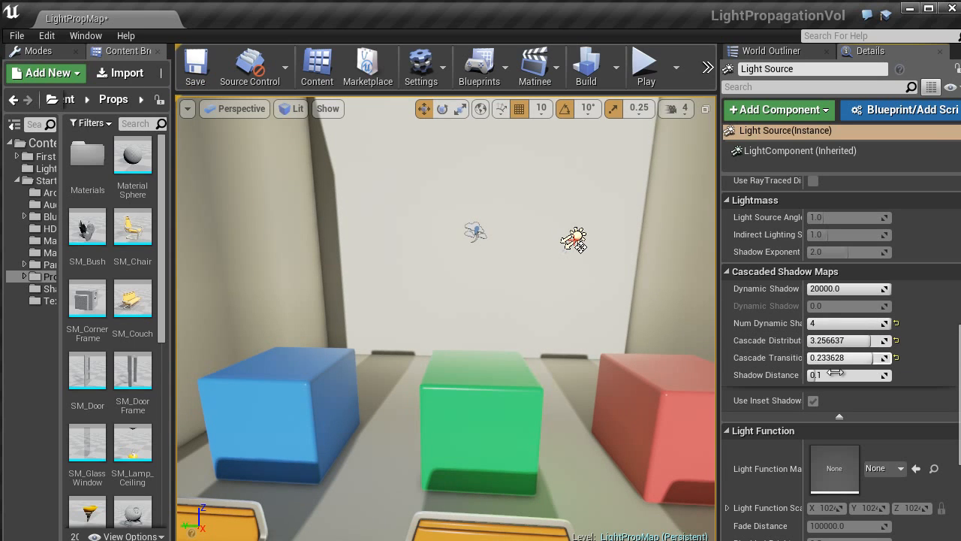
{"action": "left_click_drag", "start_coordinate": [826, 375], "coordinate": [867, 374]}
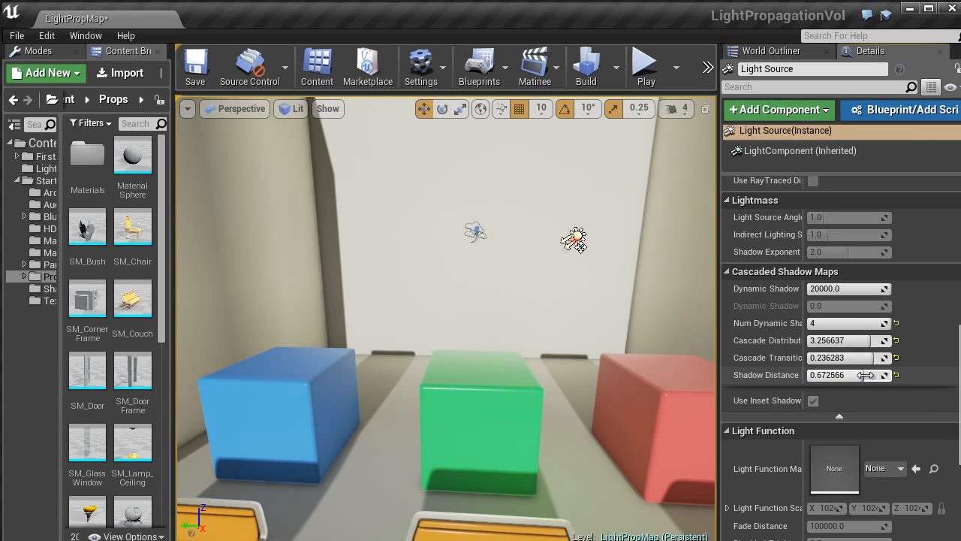
{"action": "left_click_drag", "start_coordinate": [865, 374], "coordinate": [901, 364]}
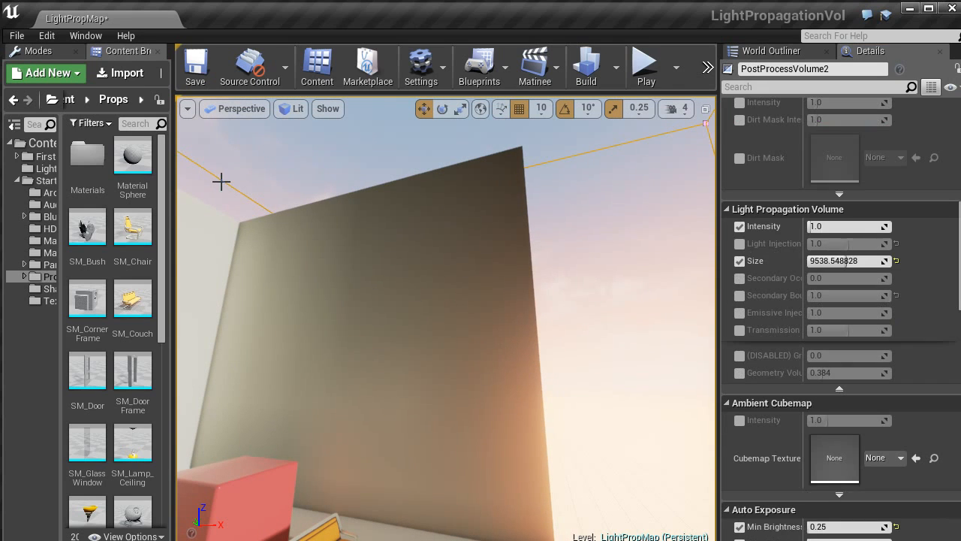
{"action": "mouse_move", "coordinate": [402, 374]}
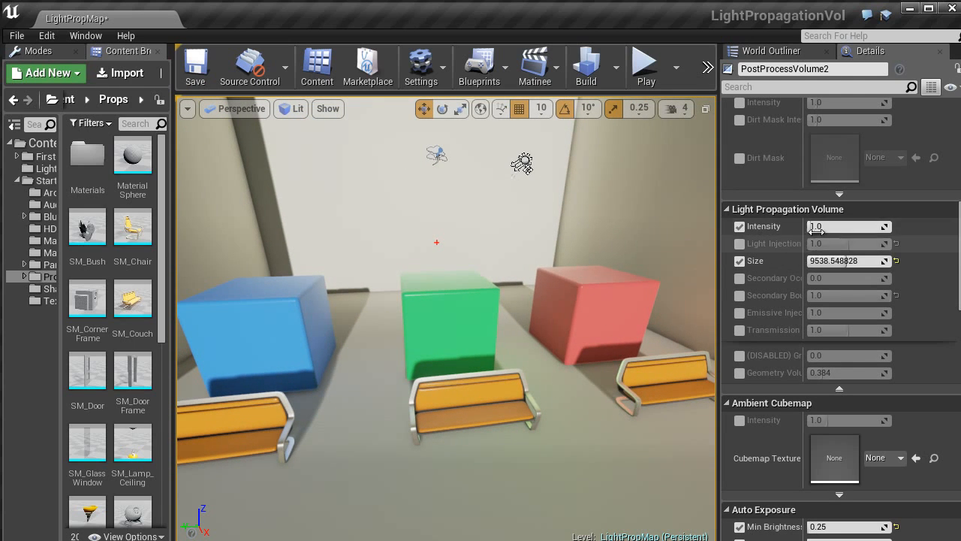
Step: Scrub PostProcessVolume2's Light Propagation Volume Size back and forth, ending near 14364
{"action": "scroll", "scroll_direction": "up", "scroll_amount": 3}
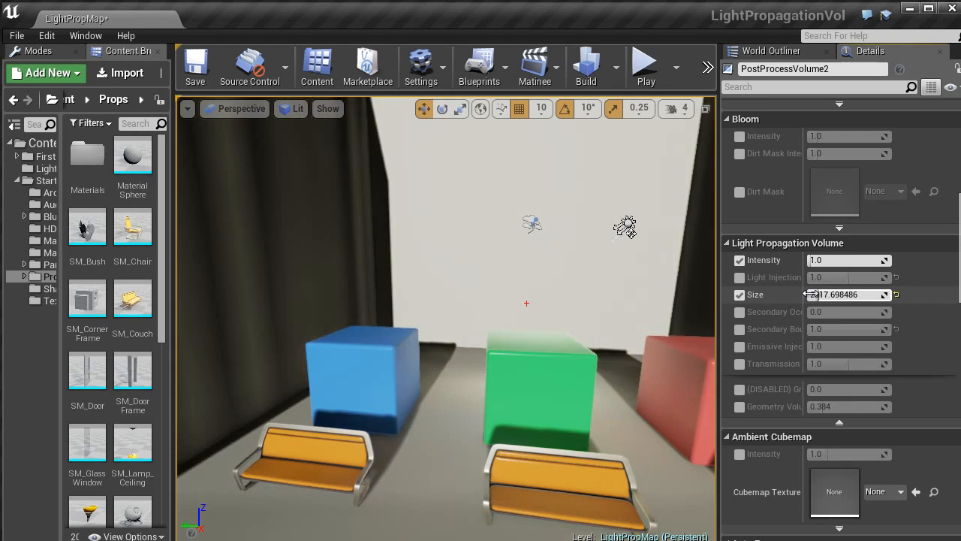
{"action": "left_click_drag", "start_coordinate": [826, 295], "coordinate": [886, 294]}
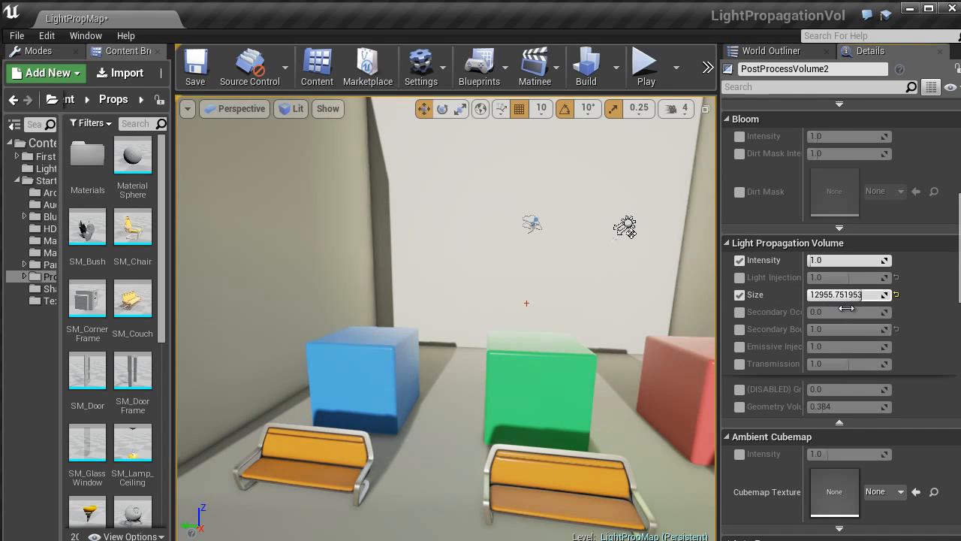
{"action": "left_click_drag", "start_coordinate": [835, 294], "coordinate": [852, 294]}
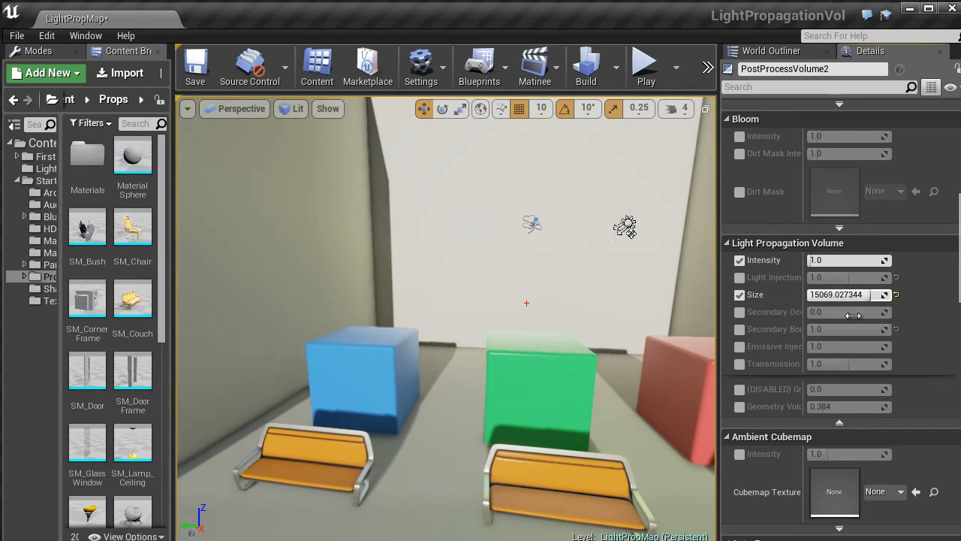
{"action": "left_click_drag", "start_coordinate": [848, 294], "coordinate": [859, 294]}
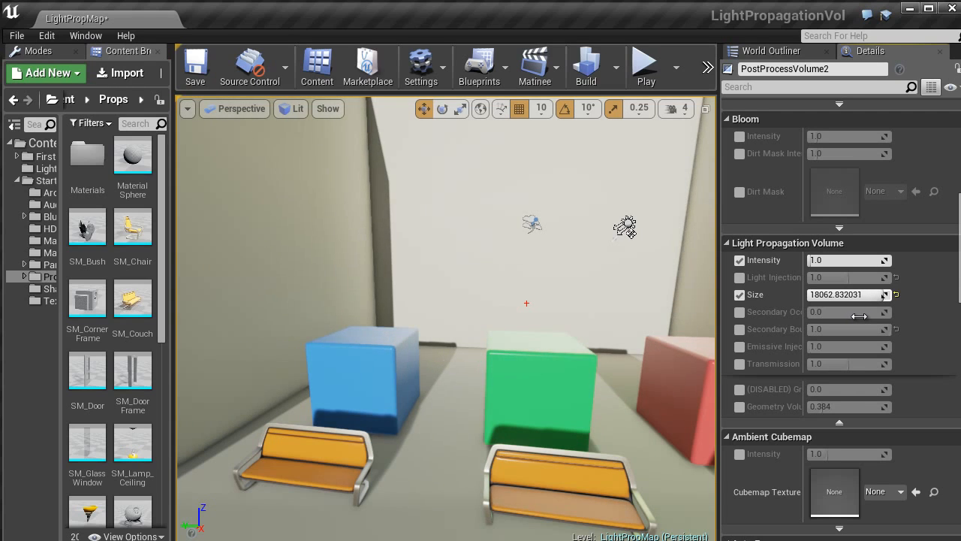
{"action": "left_click_drag", "start_coordinate": [871, 293], "coordinate": [826, 293]}
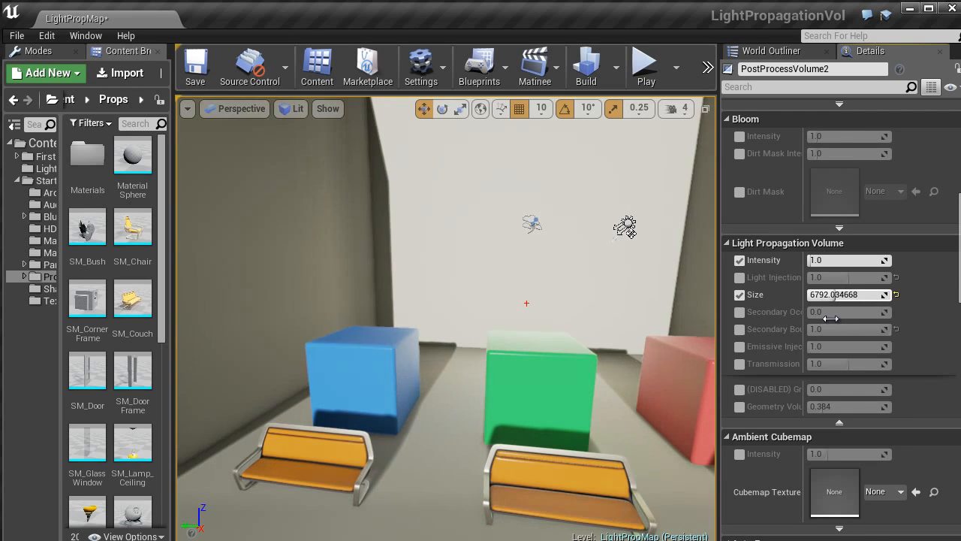
{"action": "left_click_drag", "start_coordinate": [848, 295], "coordinate": [818, 294]}
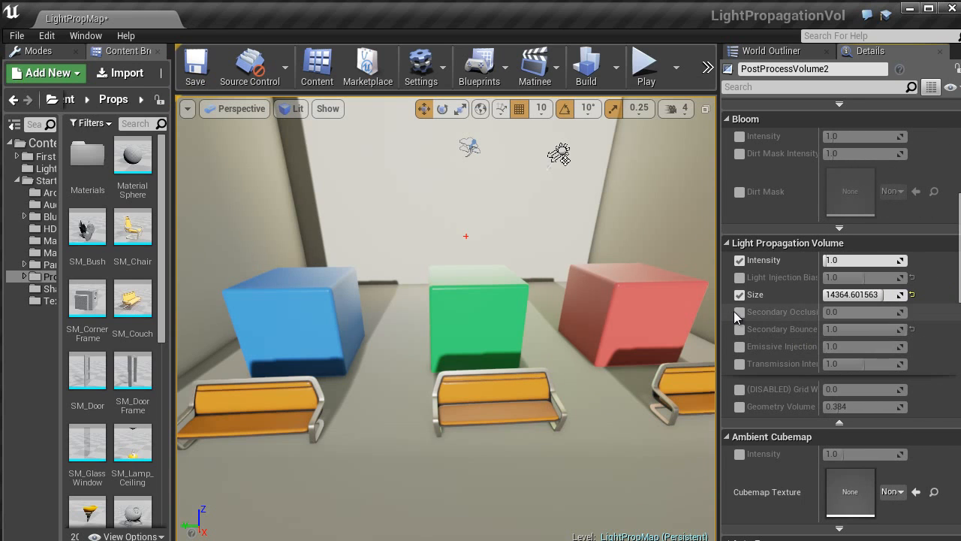
Step: Enable Secondary Occlusion, set volume size to about 9610, and lower Secondary Bounce below 1.0
{"action": "left_click", "coordinate": [738, 312]}
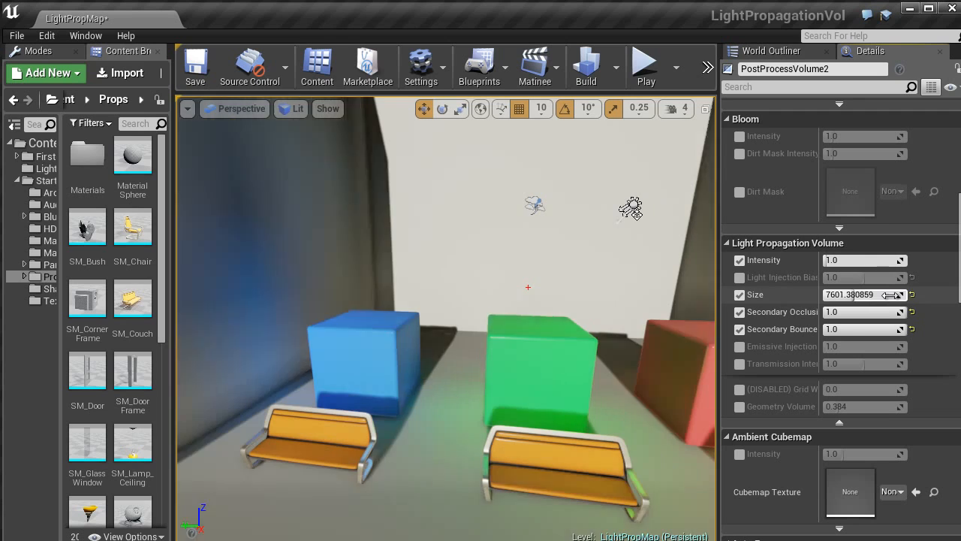
{"action": "left_click_drag", "start_coordinate": [863, 294], "coordinate": [886, 294]}
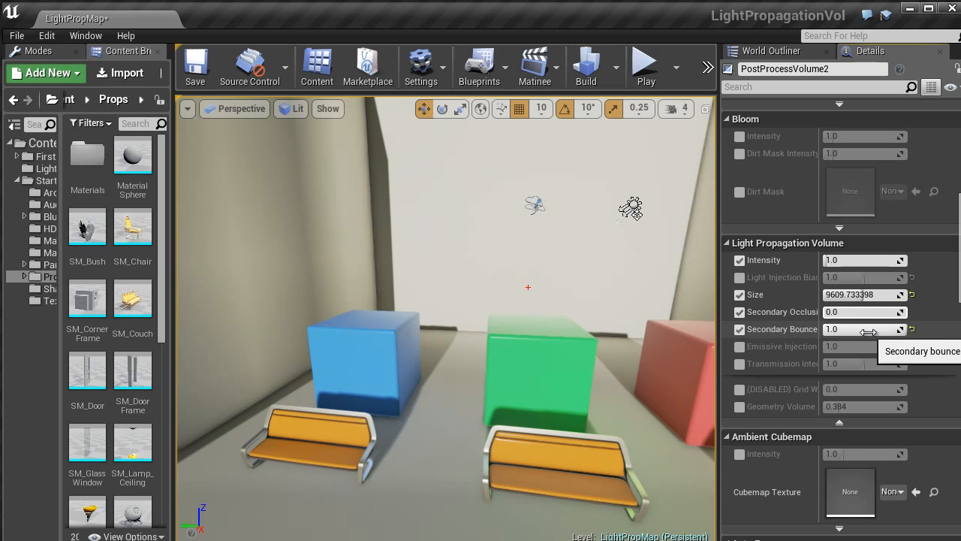
{"action": "left_click_drag", "start_coordinate": [867, 329], "coordinate": [825, 329]}
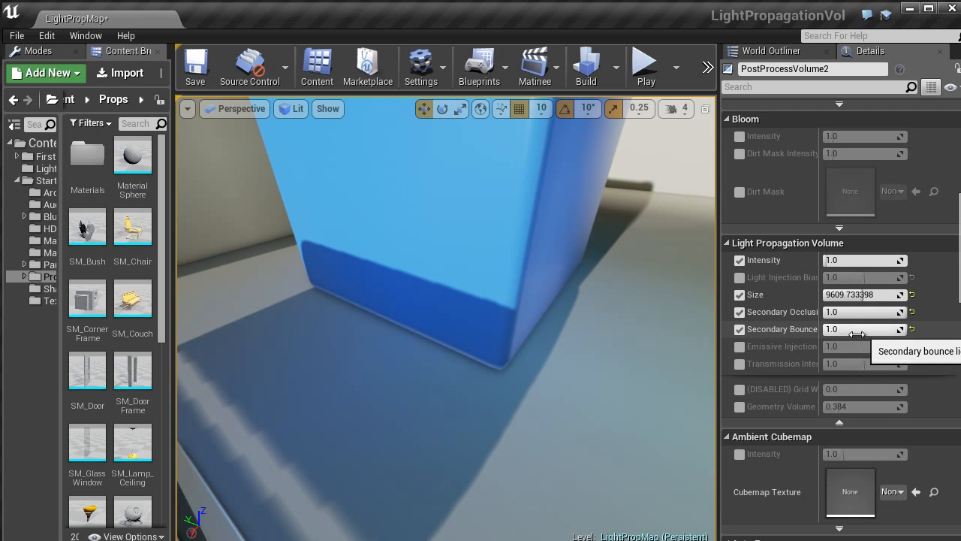
{"action": "left_click_drag", "start_coordinate": [871, 329], "coordinate": [833, 329]}
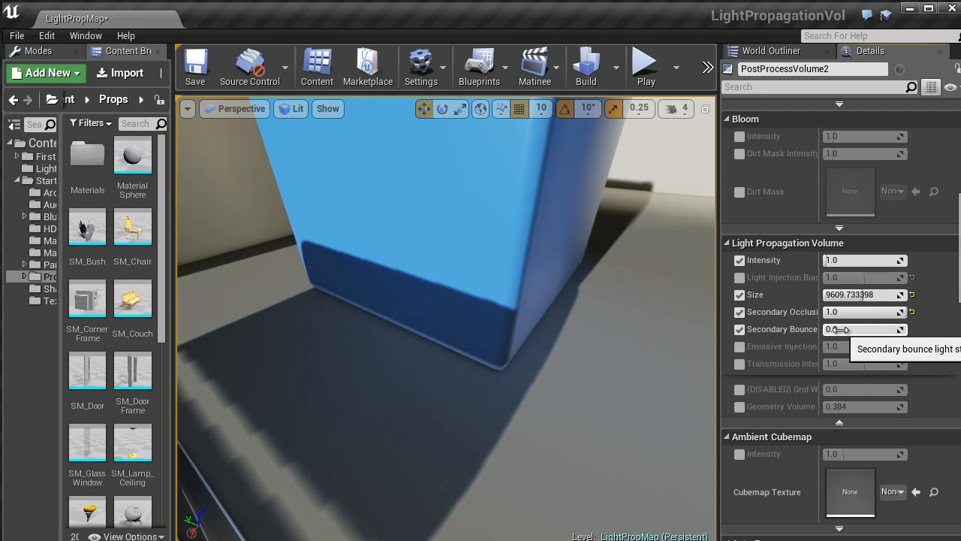